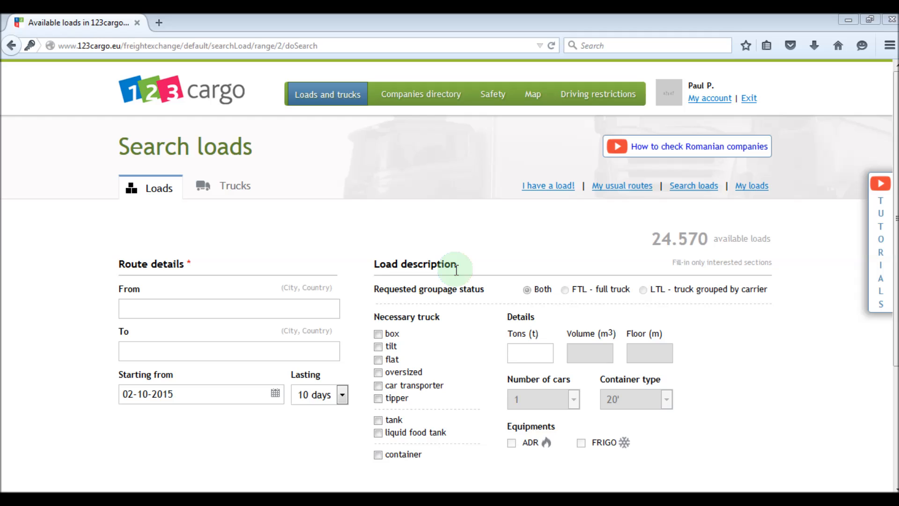
{"action": "mouse_move", "coordinate": [253, 246]}
{"action": "type", "text": "D"}
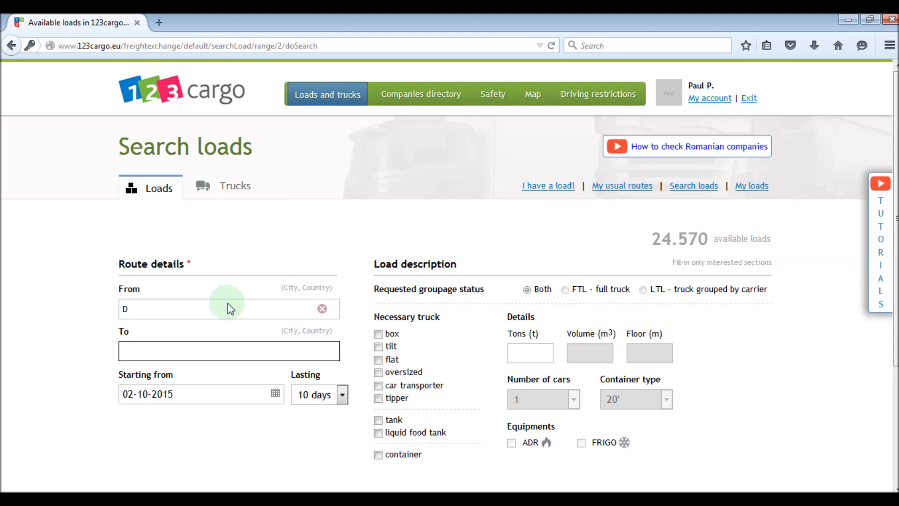
Set Bonn, North Rhine-Westphalia (D-53111) as the destination of the load search
{"action": "left_click", "coordinate": [228, 352]}
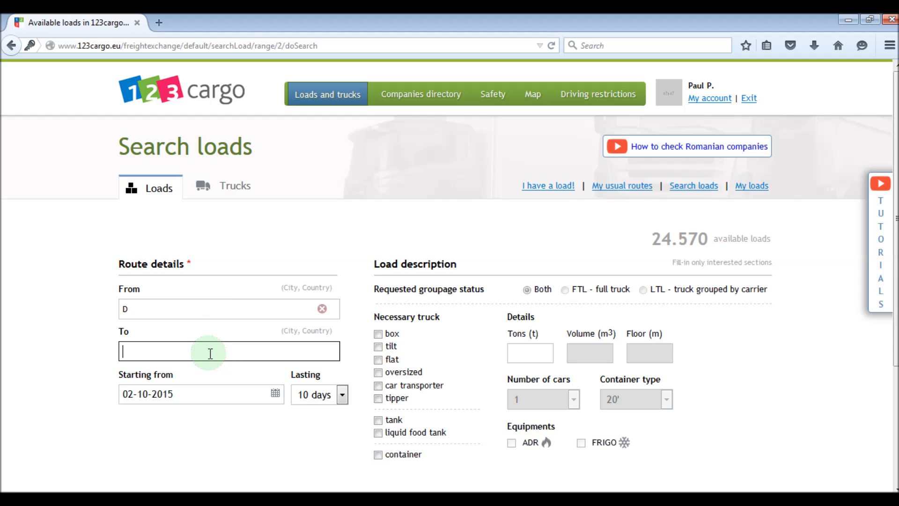
{"action": "type", "text": "Bonn, North Rhine-Westphalia, D-53111"}
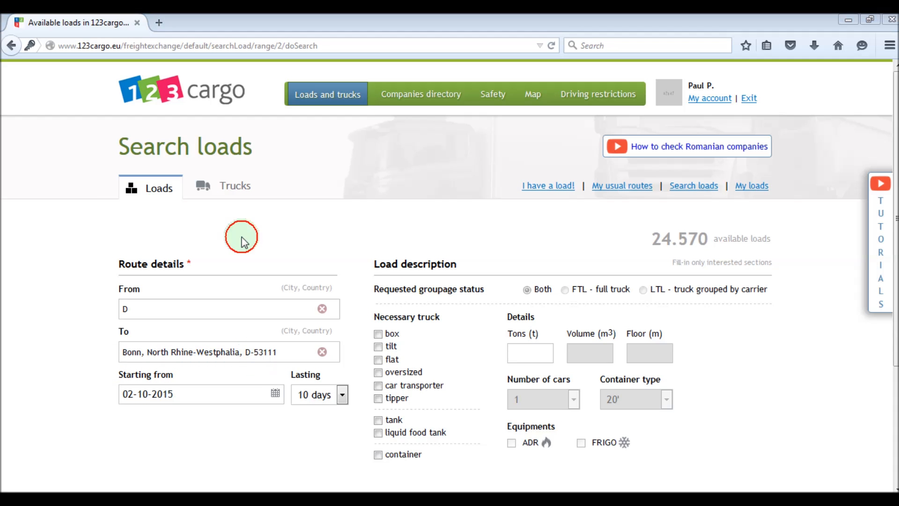
{"action": "mouse_move", "coordinate": [297, 307]}
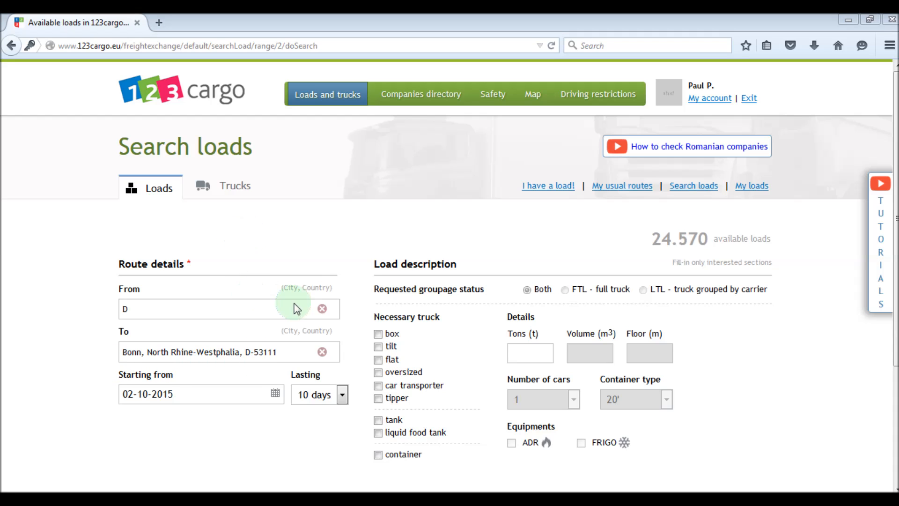
Enter Lens as origin, then discard the matched place via New search to keep plain text
{"action": "type", "text": "L"}
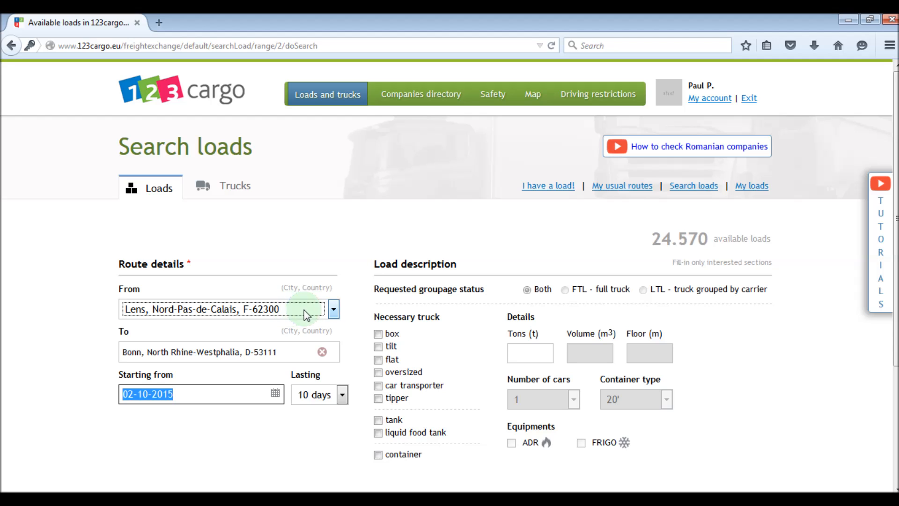
{"action": "left_click", "coordinate": [335, 309]}
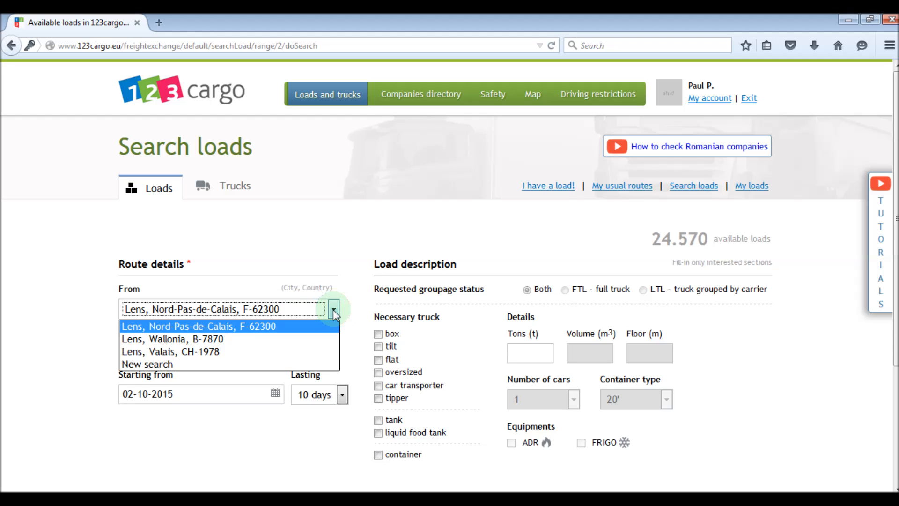
{"action": "mouse_move", "coordinate": [310, 340]}
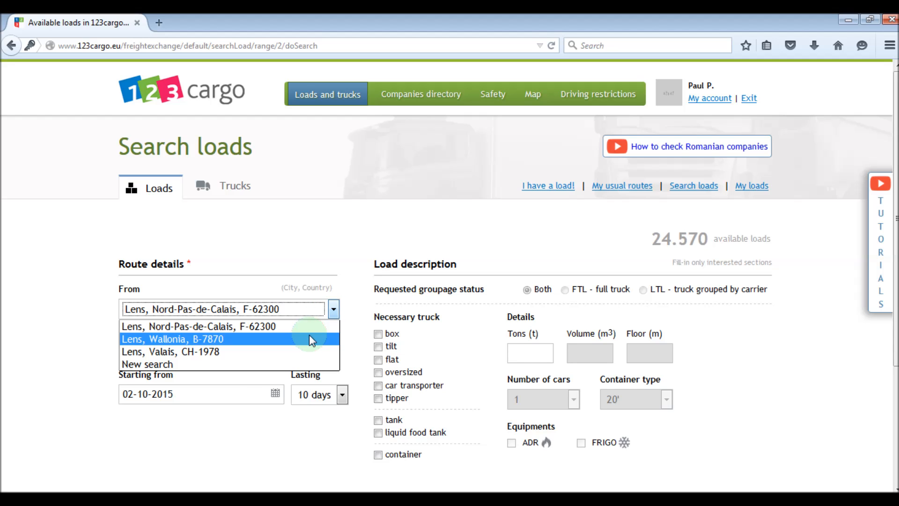
{"action": "left_click", "coordinate": [199, 326]}
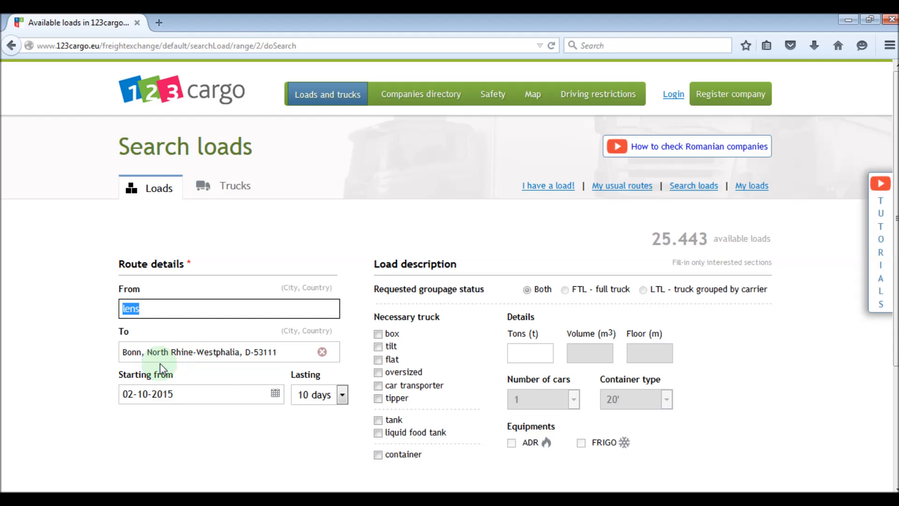
{"action": "mouse_move", "coordinate": [155, 366]}
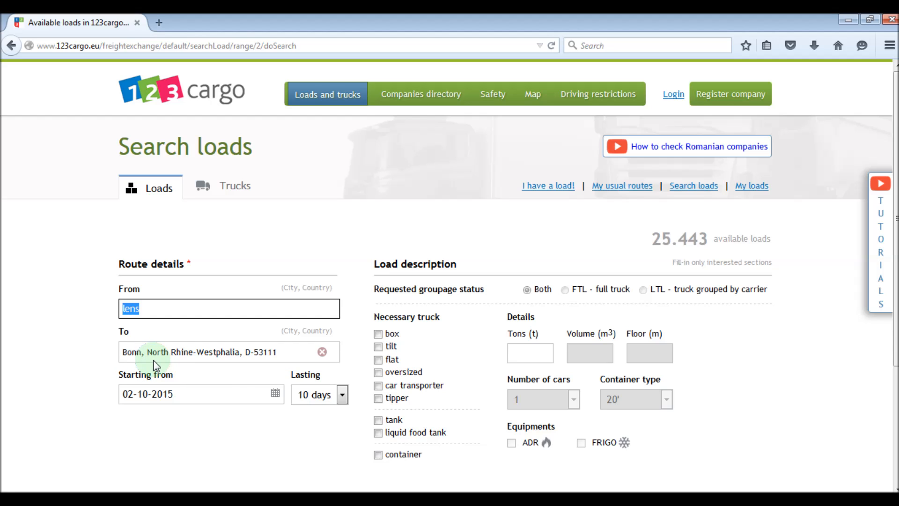
Try Hamburg, D-20095 as origin and D-20095 as destination from the postal suggestions
{"action": "type", "text": "D-"}
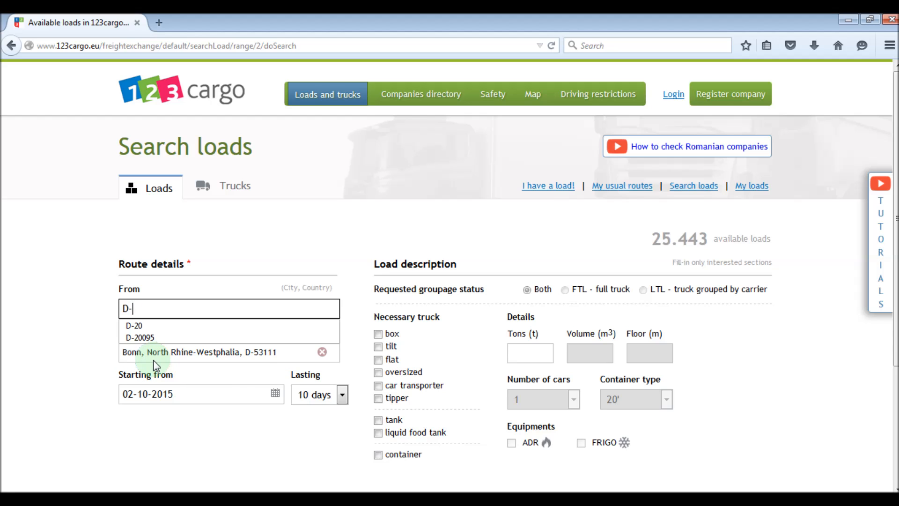
{"action": "left_click", "coordinate": [138, 337]}
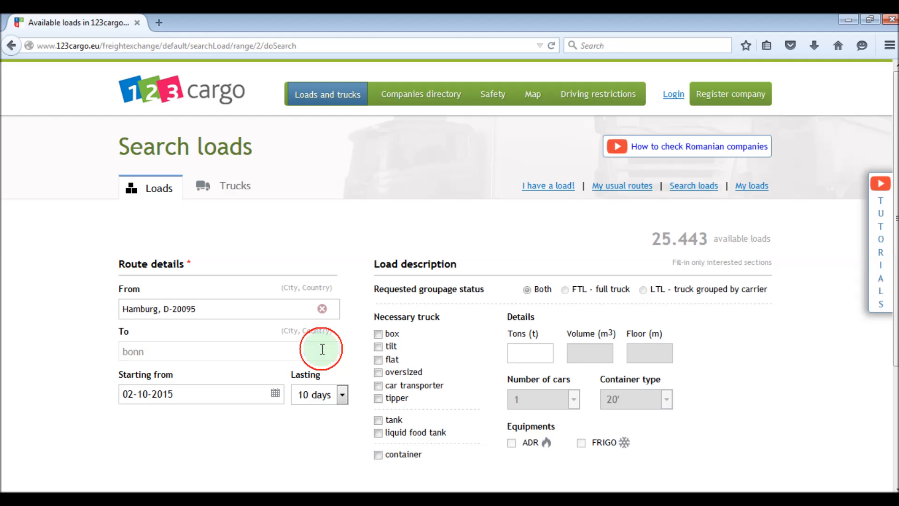
{"action": "type", "text": "D-"}
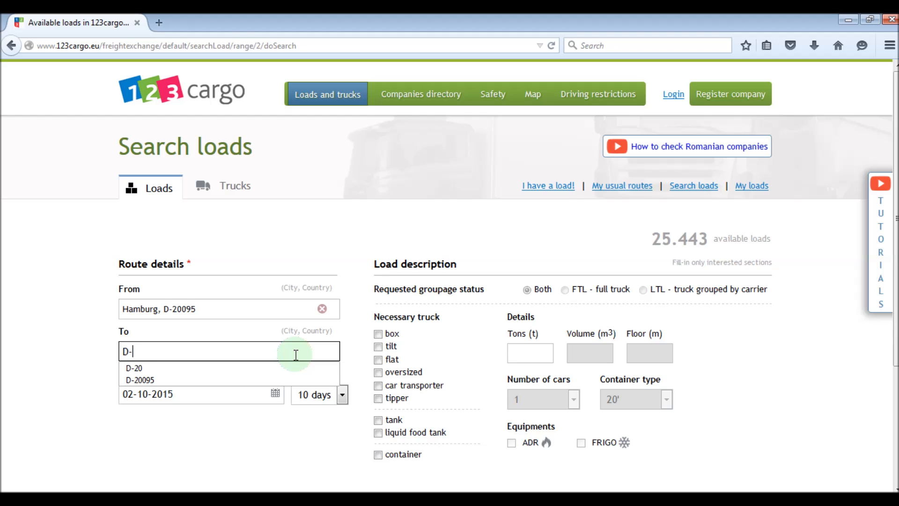
{"action": "type", "text": "00"}
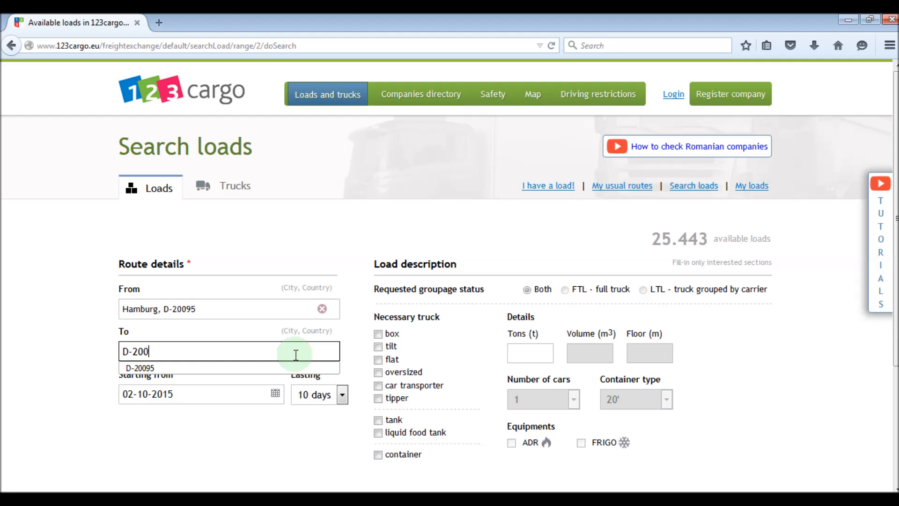
{"action": "left_click", "coordinate": [140, 367]}
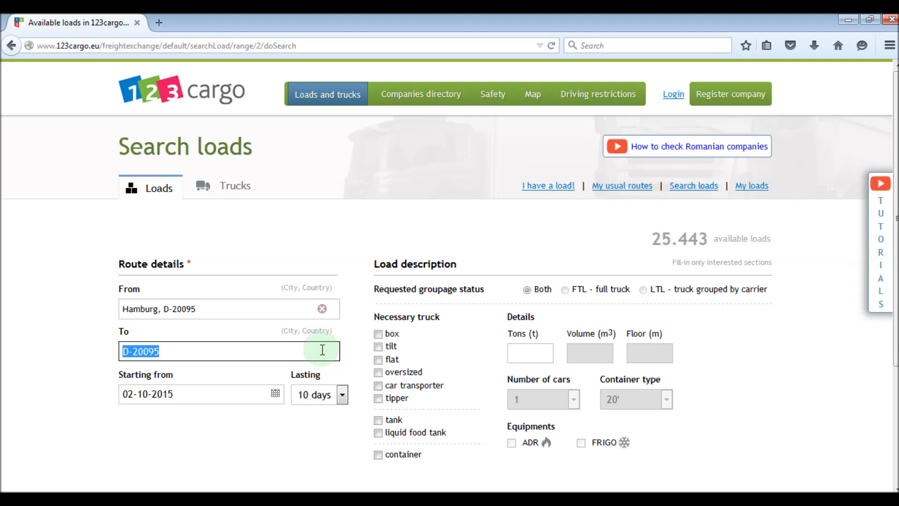
Clear the destination and set the origin to postal area D-20
{"action": "left_click", "coordinate": [320, 309]}
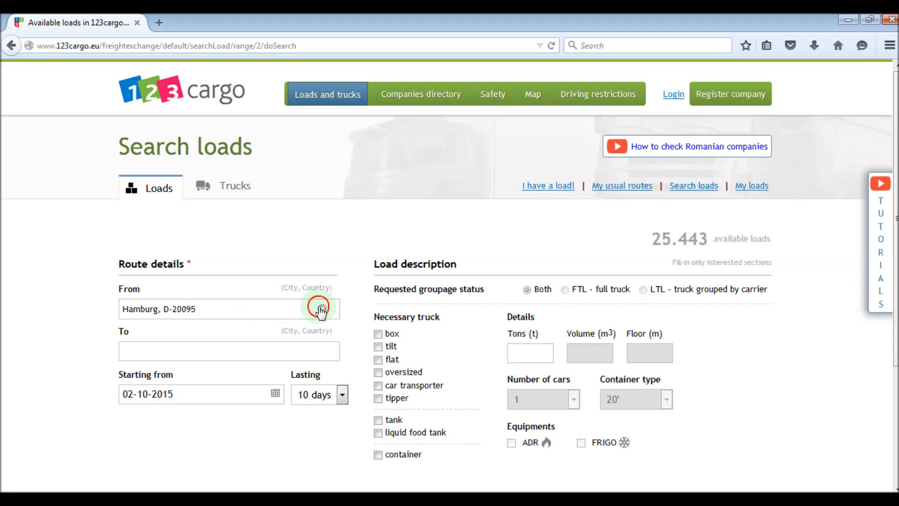
{"action": "type", "text": "D-20"}
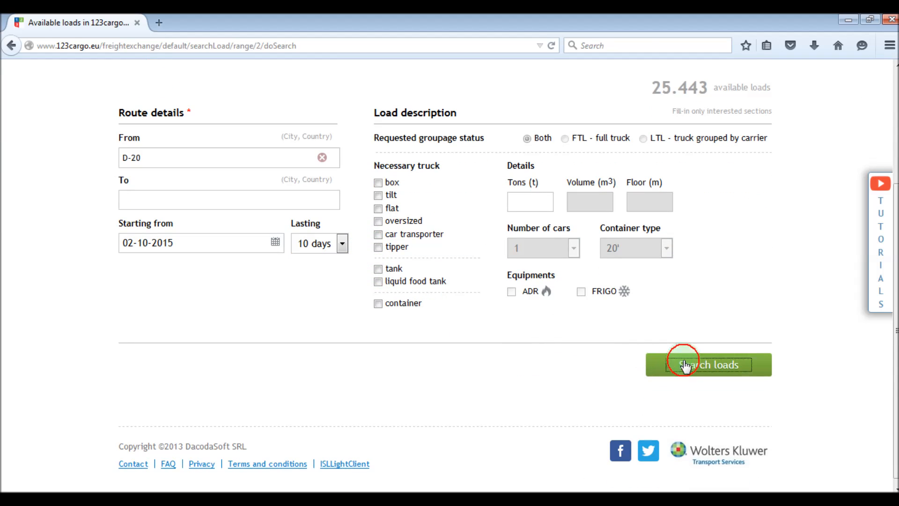
Run the D-20 search listing 99 Hamburg loads and review the last results page
{"action": "left_click", "coordinate": [690, 365]}
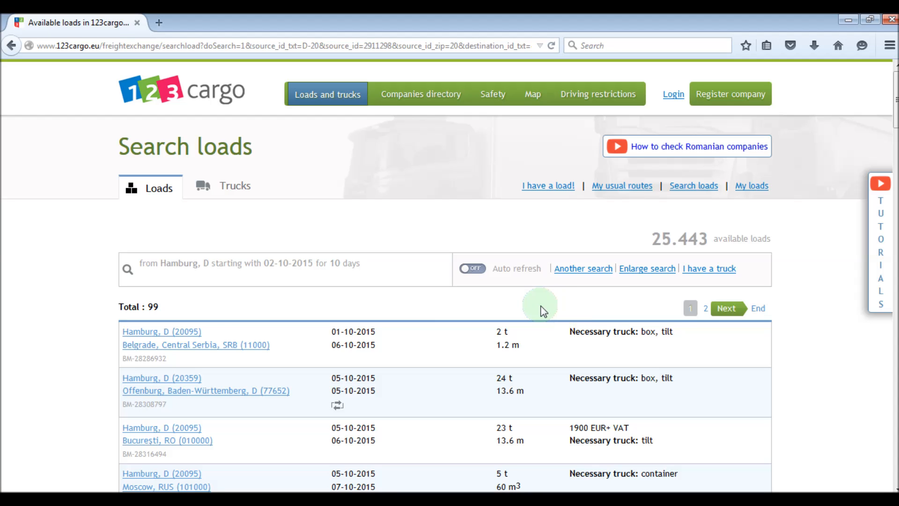
{"action": "scroll", "scroll_direction": "down", "scroll_amount": 3}
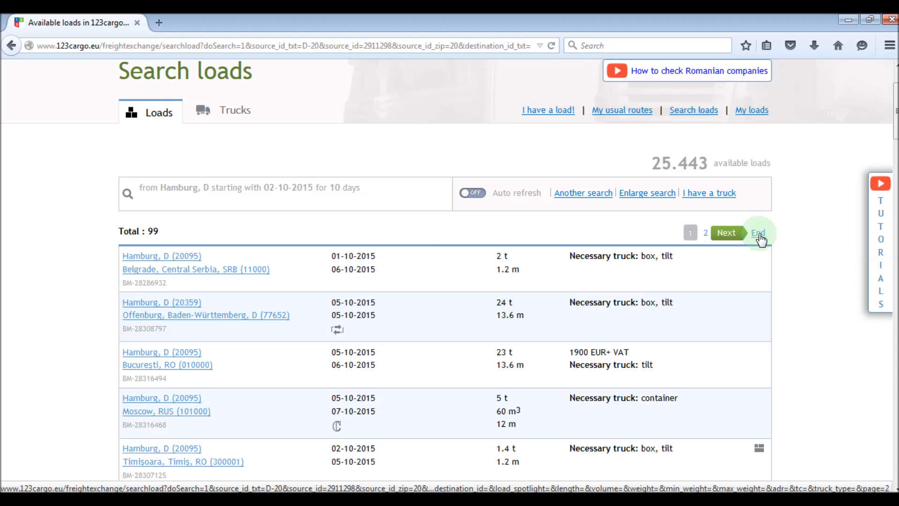
{"action": "left_click", "coordinate": [758, 232]}
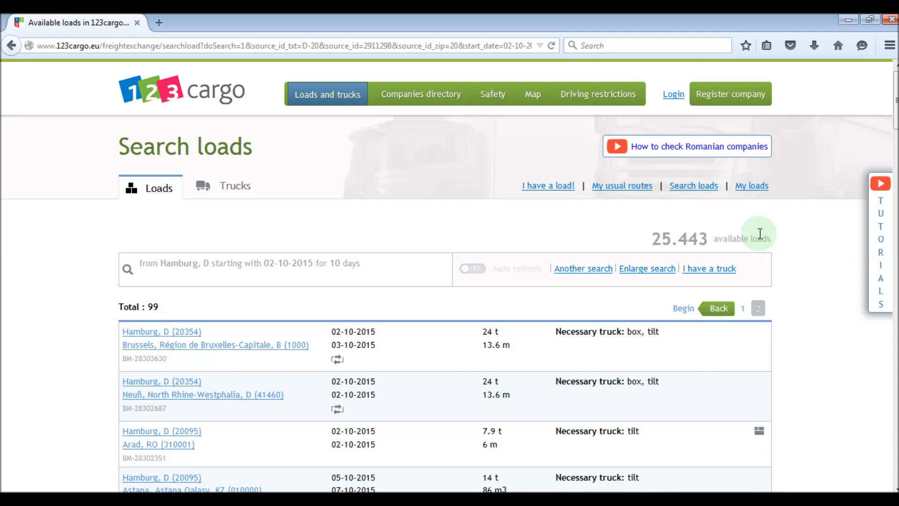
{"action": "scroll", "scroll_direction": "down", "scroll_amount": 3}
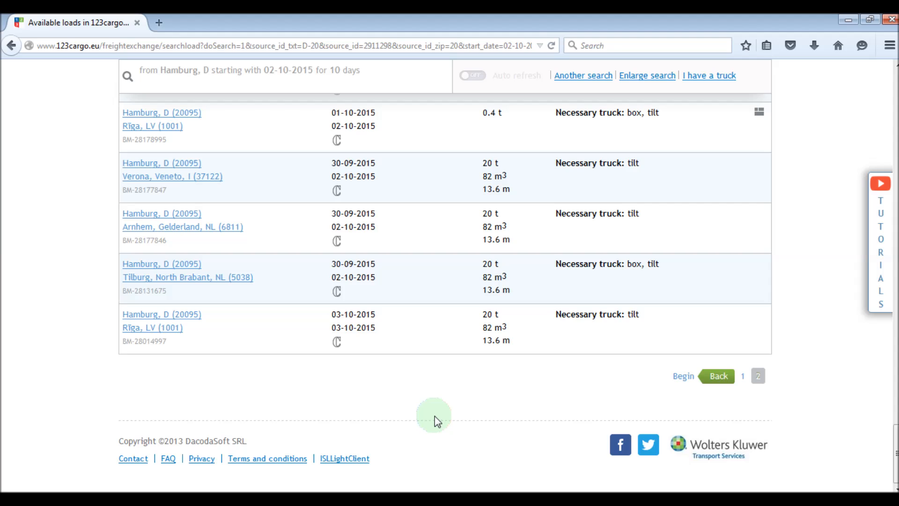
{"action": "mouse_move", "coordinate": [700, 309]}
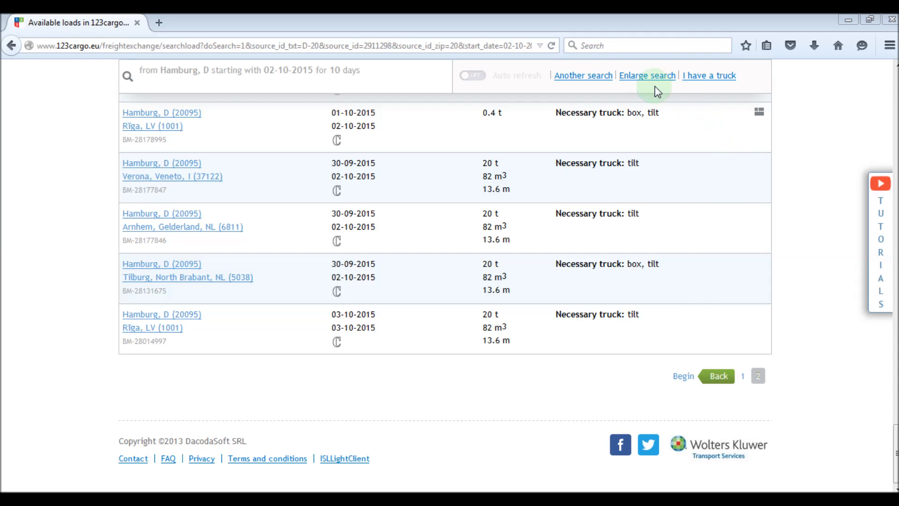
Enlarge the search to medium, then maximum empty route, raising results to 132 loads
{"action": "left_click", "coordinate": [648, 75]}
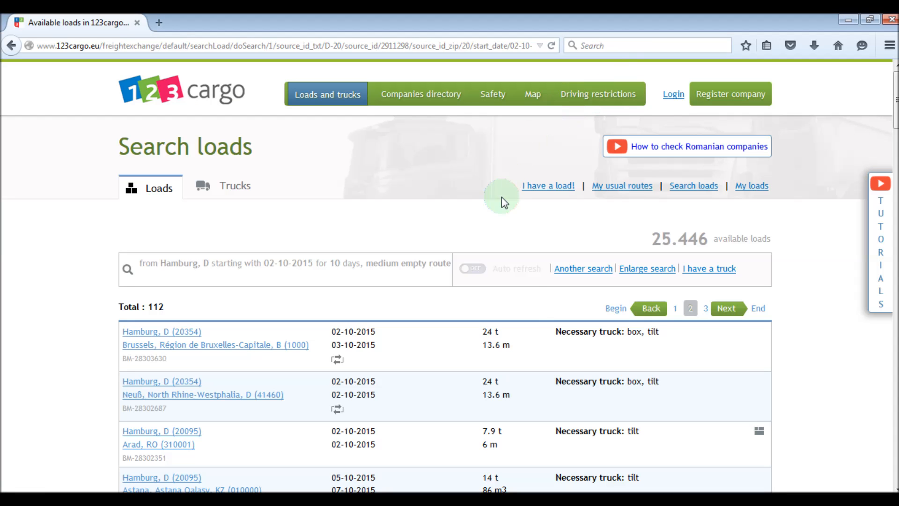
{"action": "mouse_move", "coordinate": [588, 374]}
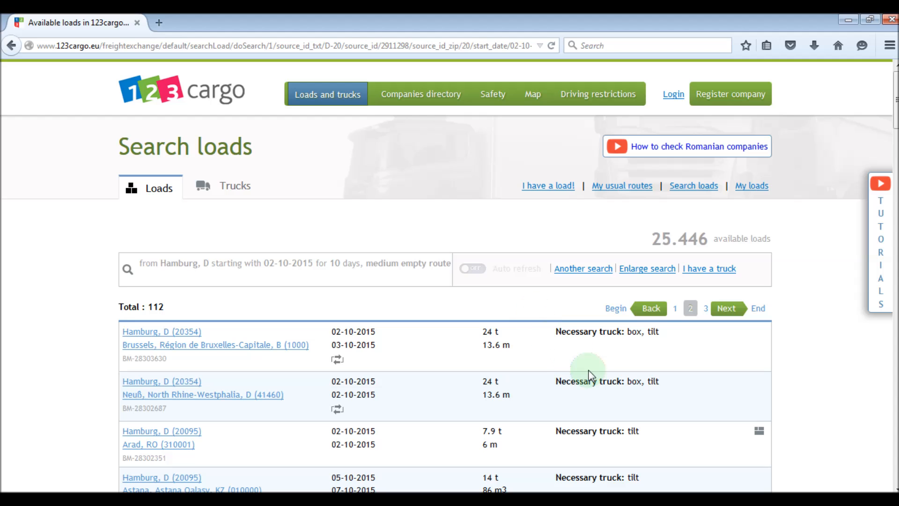
{"action": "scroll", "scroll_direction": "down", "scroll_amount": 3}
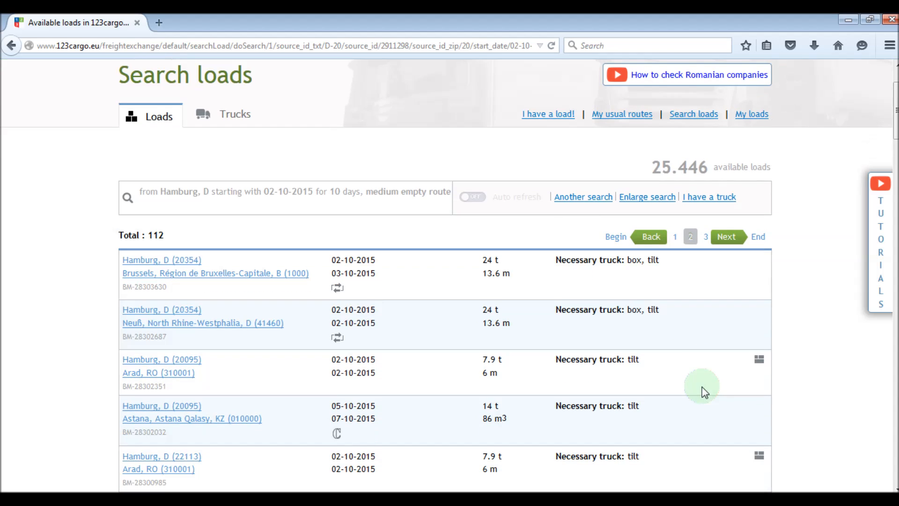
{"action": "scroll", "scroll_direction": "down", "scroll_amount": 3}
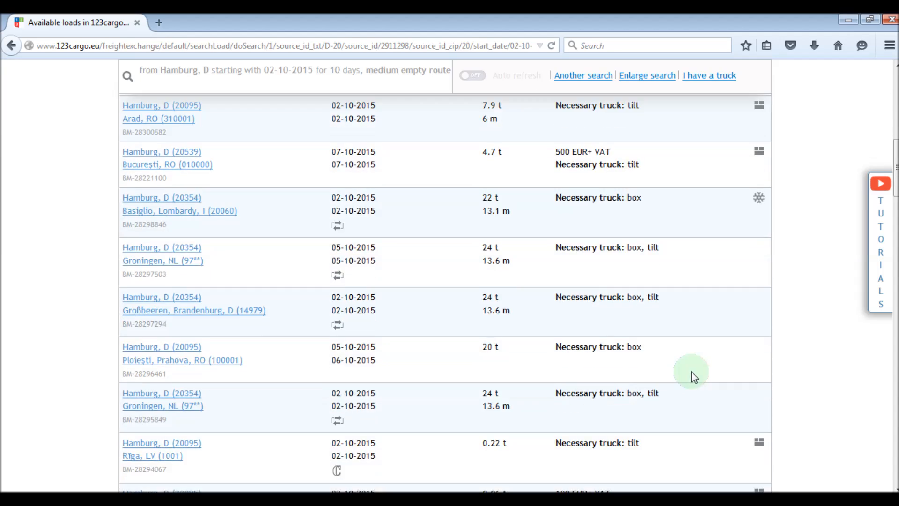
{"action": "scroll", "scroll_direction": "down", "scroll_amount": 3}
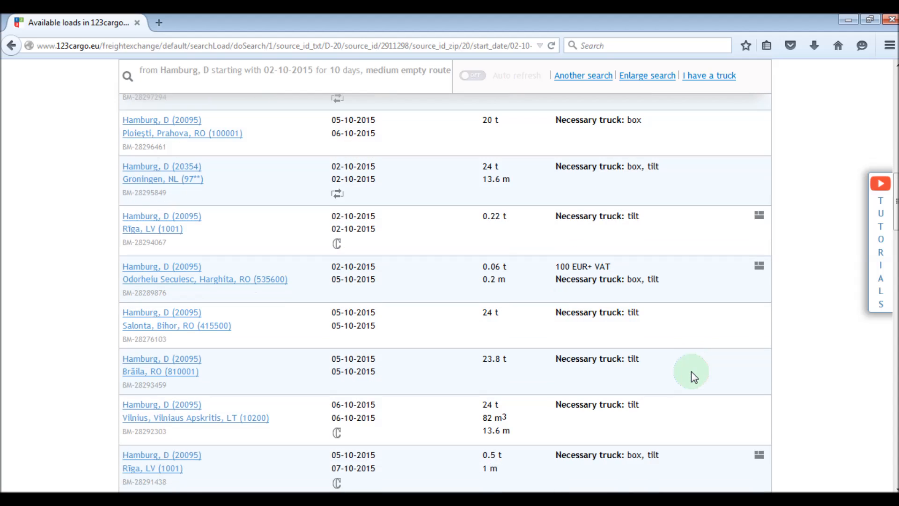
{"action": "mouse_move", "coordinate": [654, 84]}
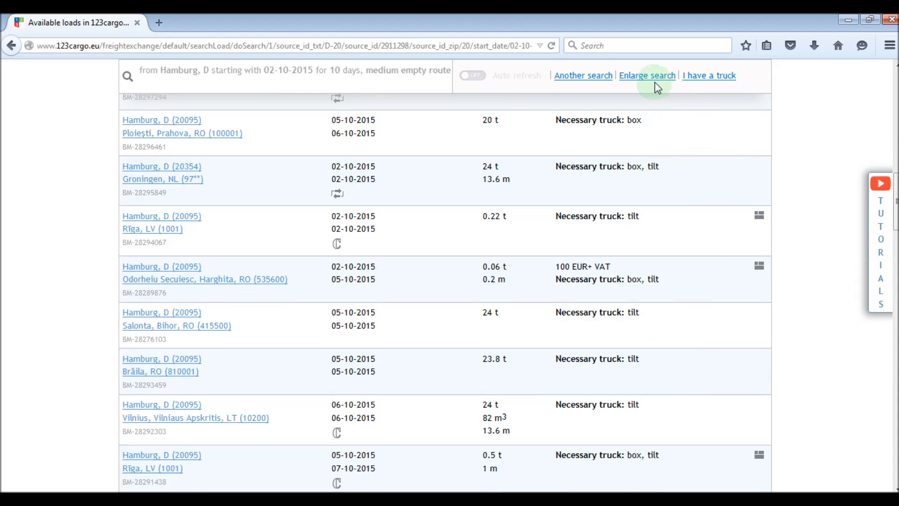
{"action": "left_click", "coordinate": [646, 74]}
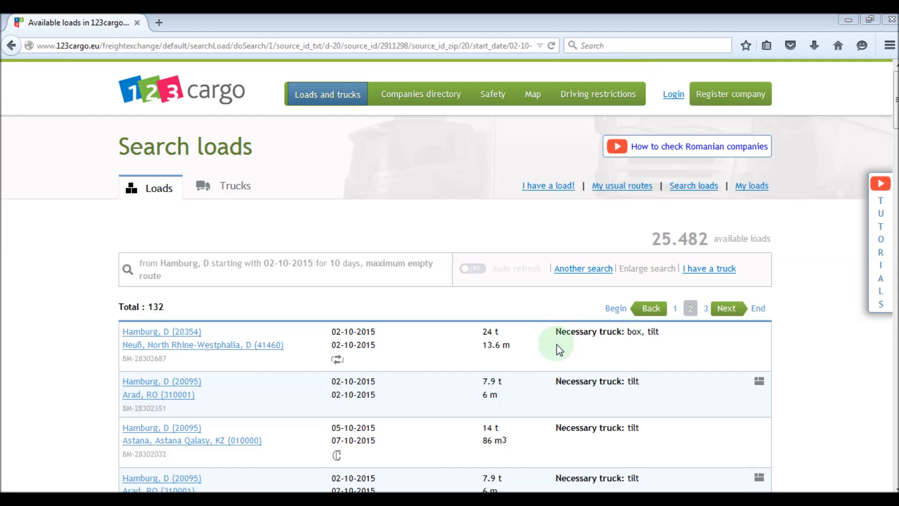
{"action": "mouse_move", "coordinate": [600, 296]}
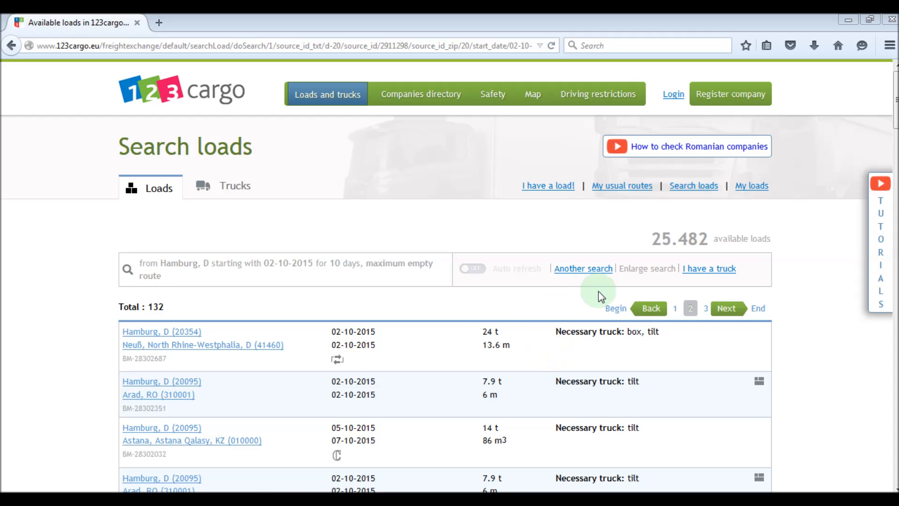
Return to results page 1 and switch Auto refresh ON for the 132-load search
{"action": "left_click", "coordinate": [615, 309]}
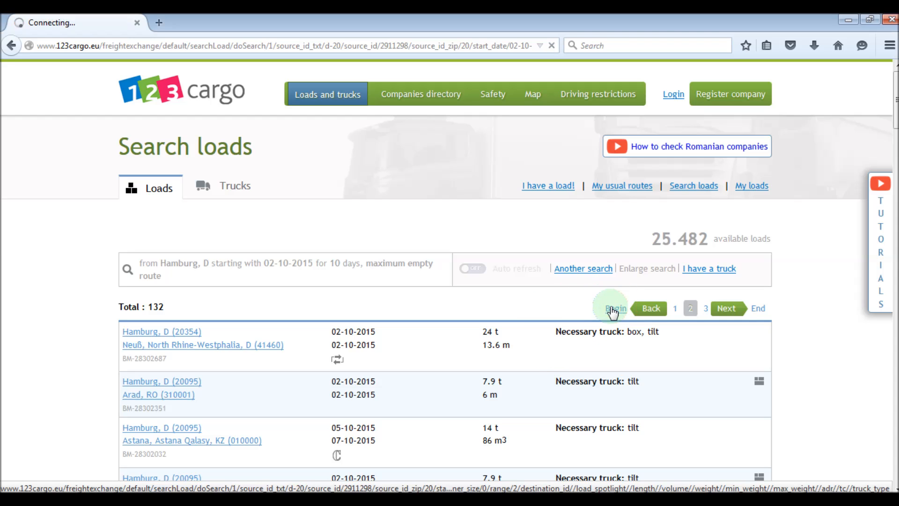
{"action": "left_click", "coordinate": [613, 308]}
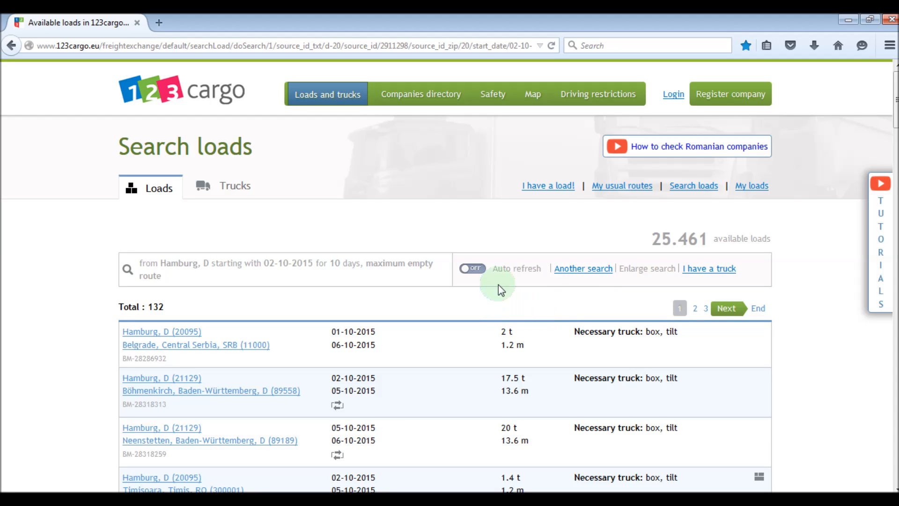
{"action": "left_click", "coordinate": [472, 268]}
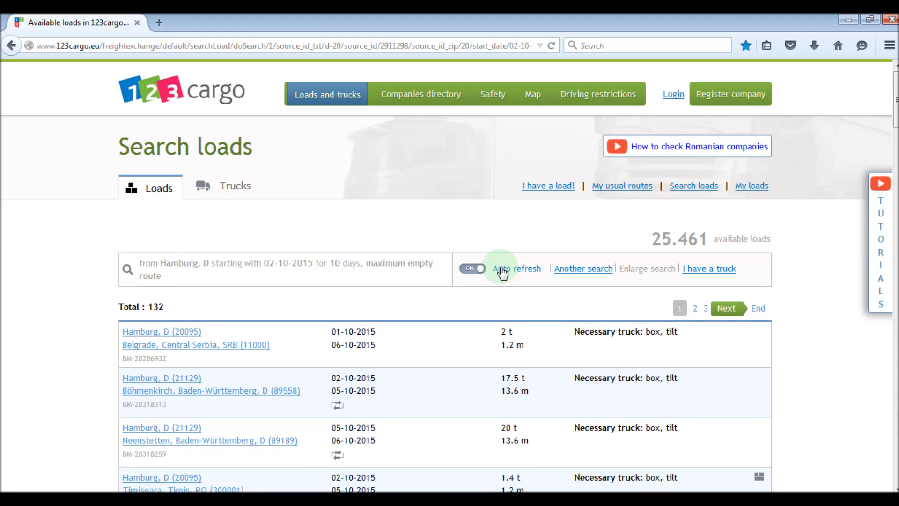